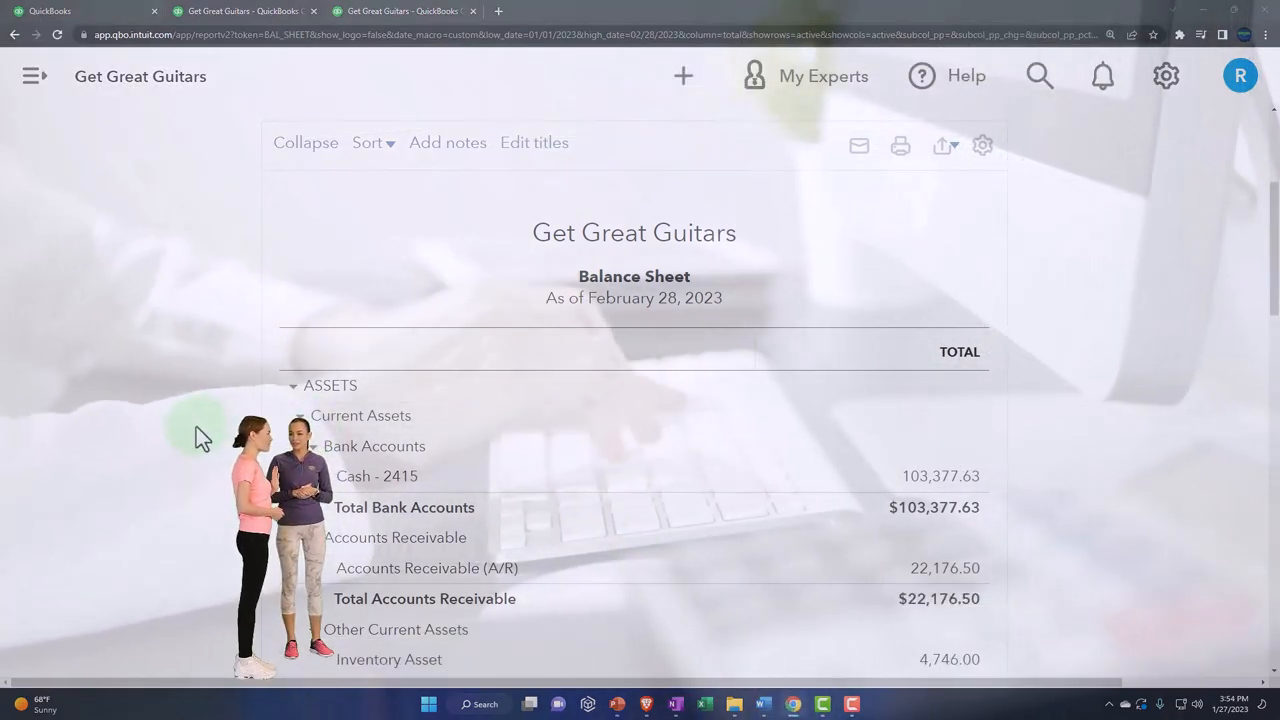
pyautogui.moveTo(252, 272)
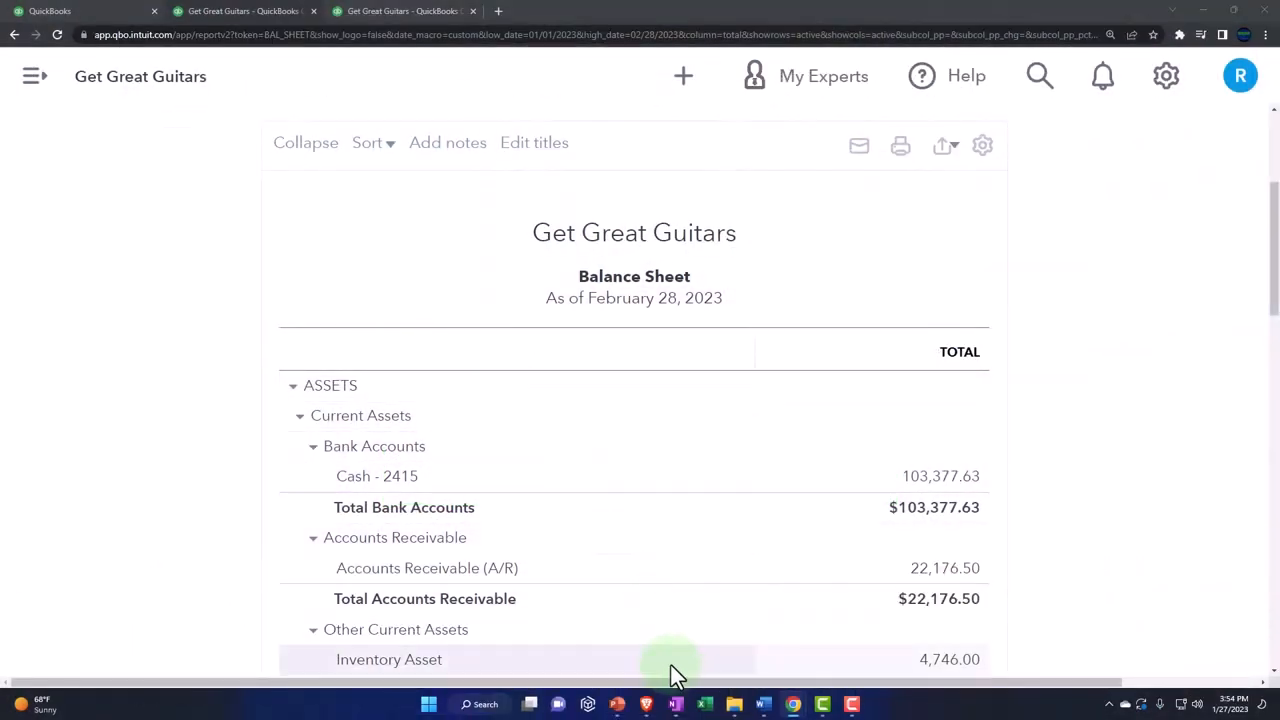
# Show the QuickBooks Desktop Home flowchart of Vendors, Customers, Employees, Company and Banking
pyautogui.click(676, 704)
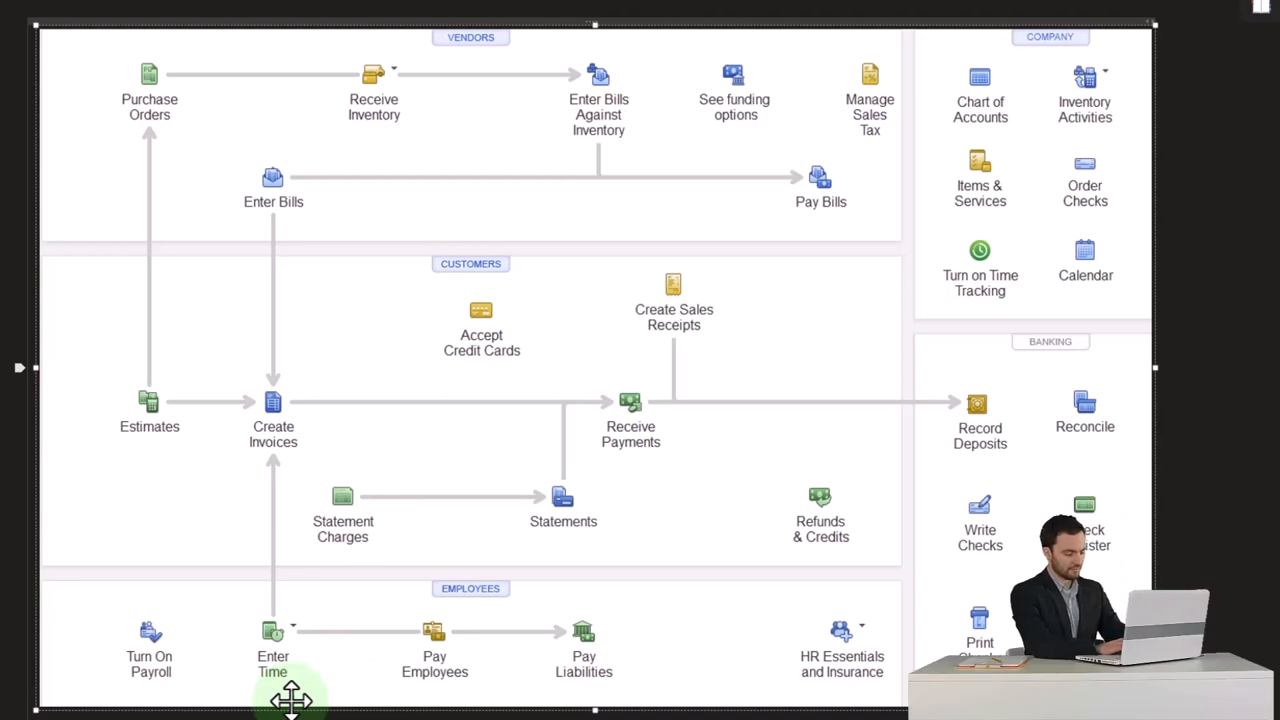
pyautogui.moveTo(416, 698)
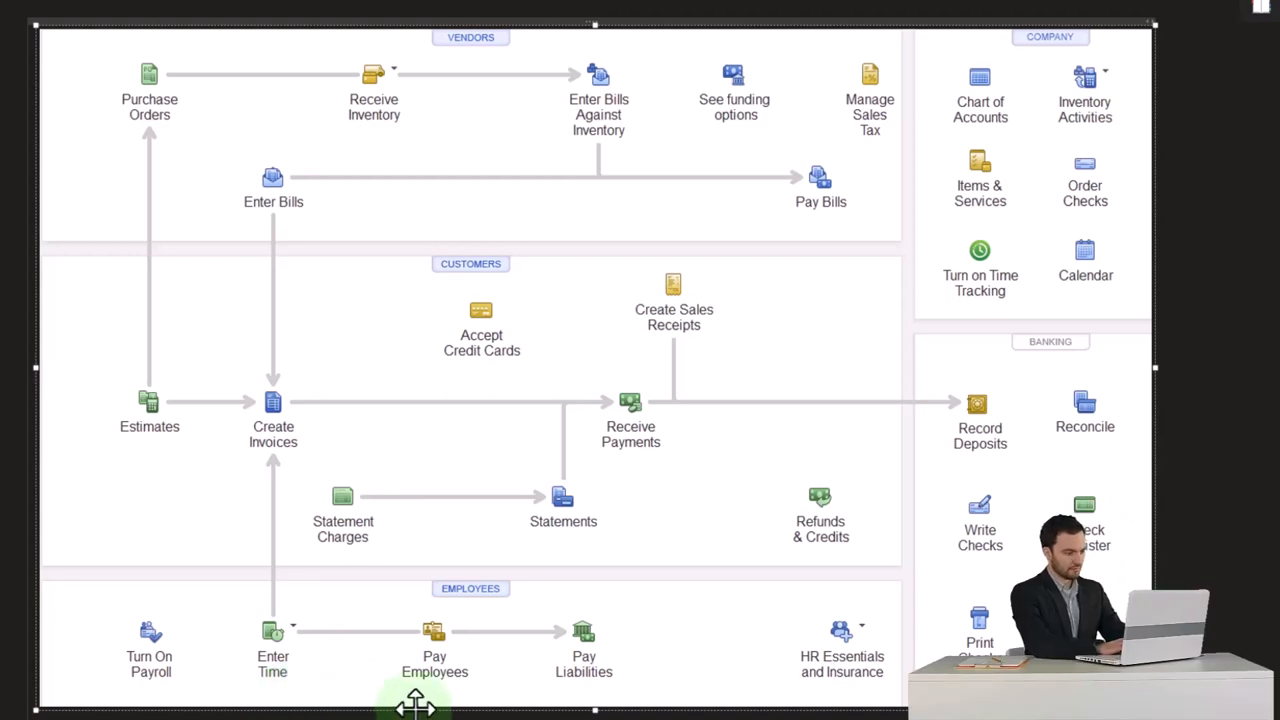
# From the QuickBooks Online left menu, go to Payroll > Overview for Get Great Guitars
pyautogui.click(434, 632)
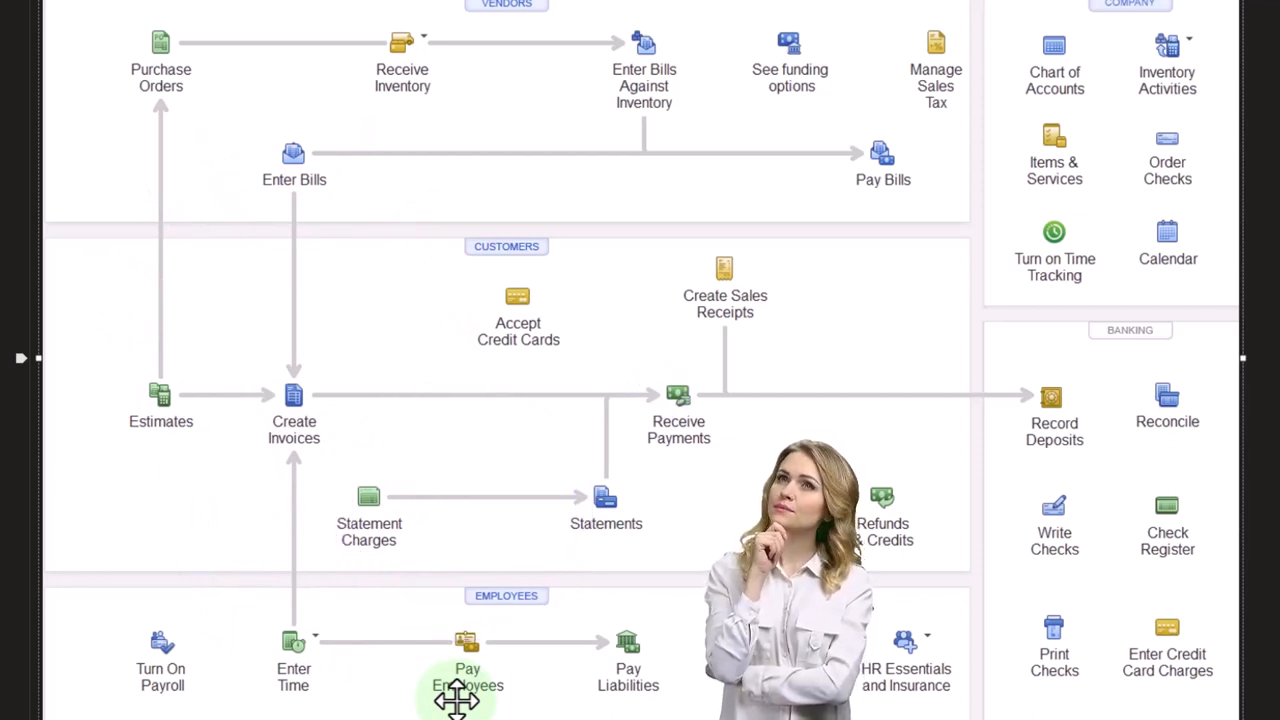
pyautogui.moveTo(1064, 584)
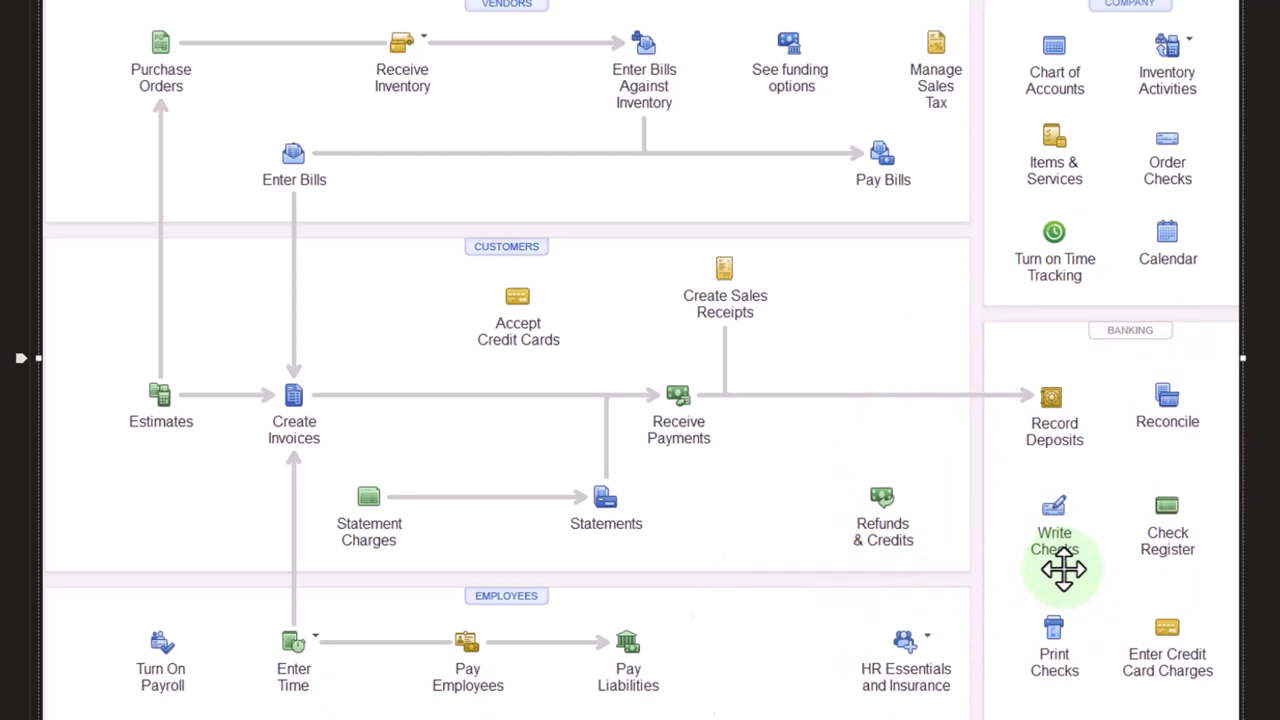
pyautogui.moveTo(490, 704)
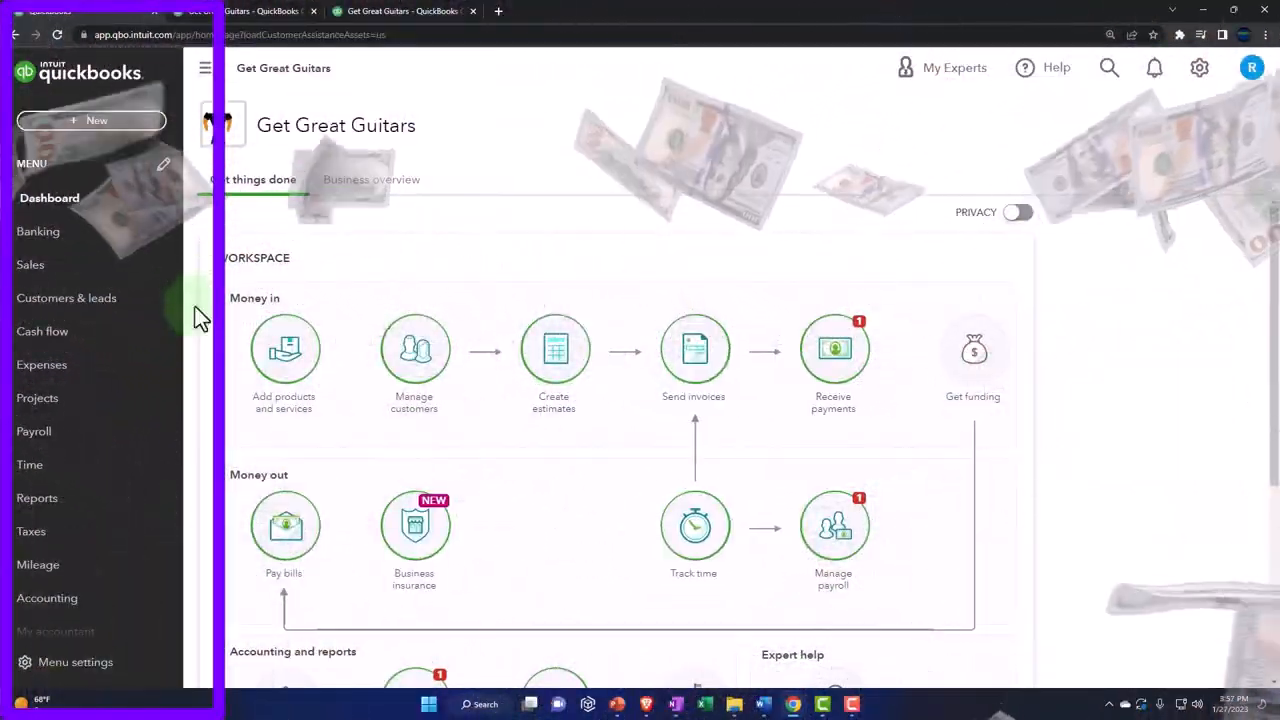
pyautogui.click(34, 432)
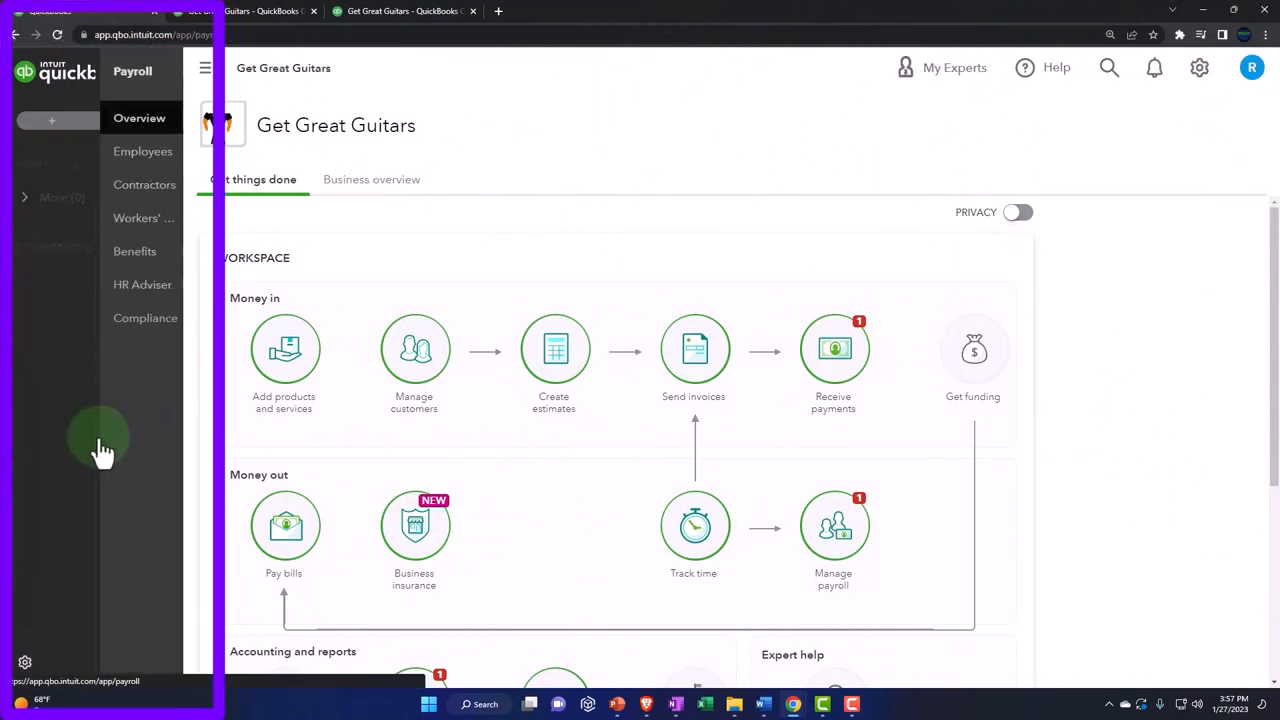
pyautogui.click(140, 118)
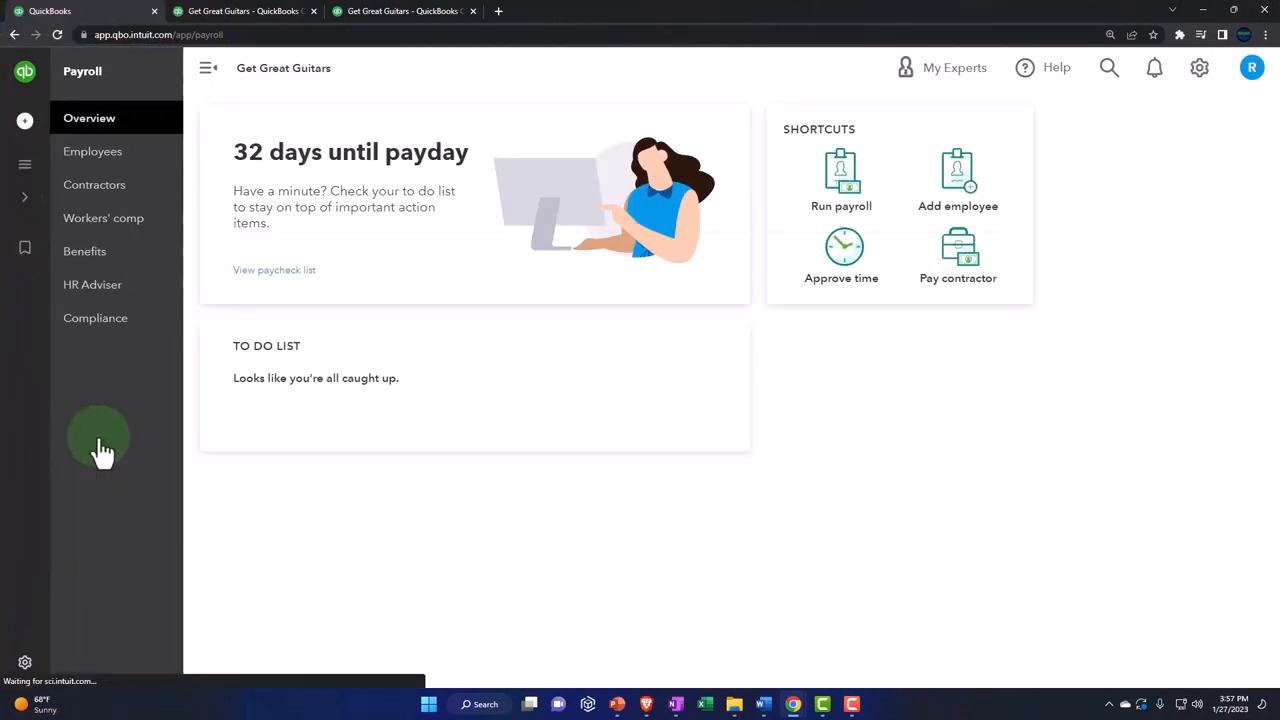